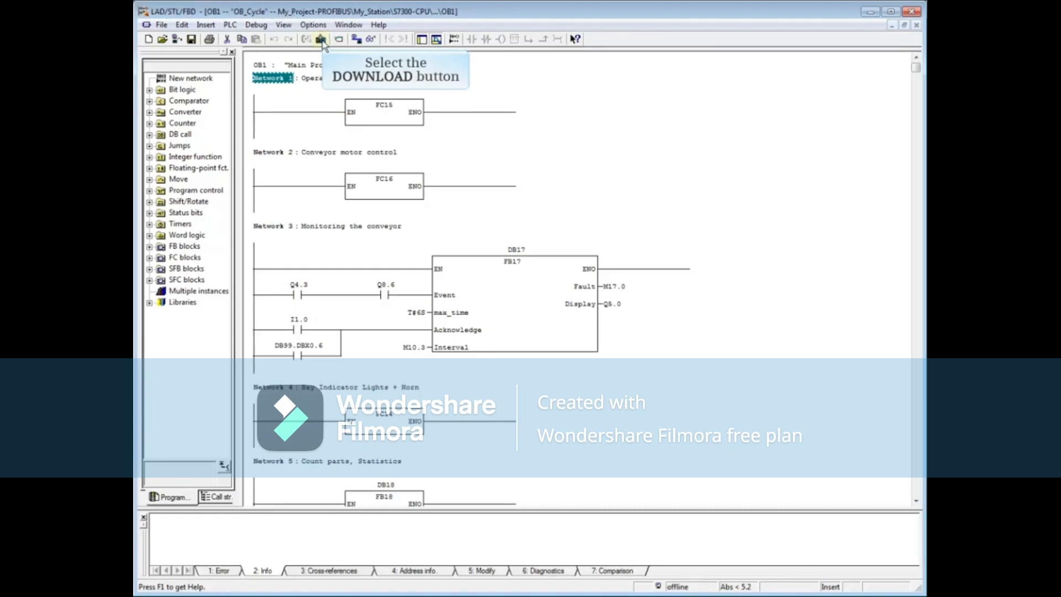
pyautogui.moveTo(356, 38)
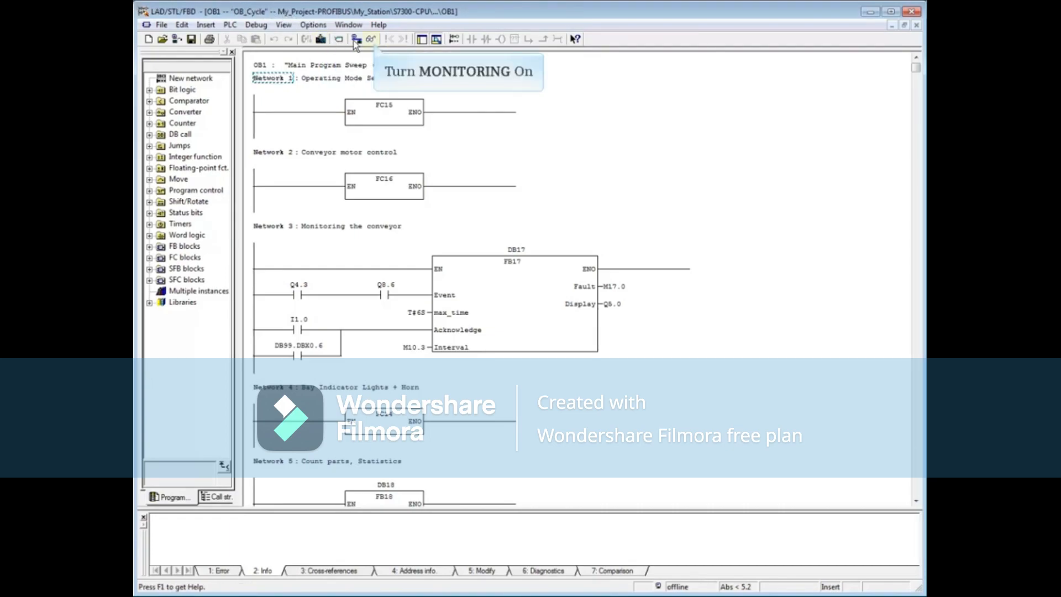
# - Turn on online monitoring of OB1 to reveal the CPU is in STOP
pyautogui.click(369, 39)
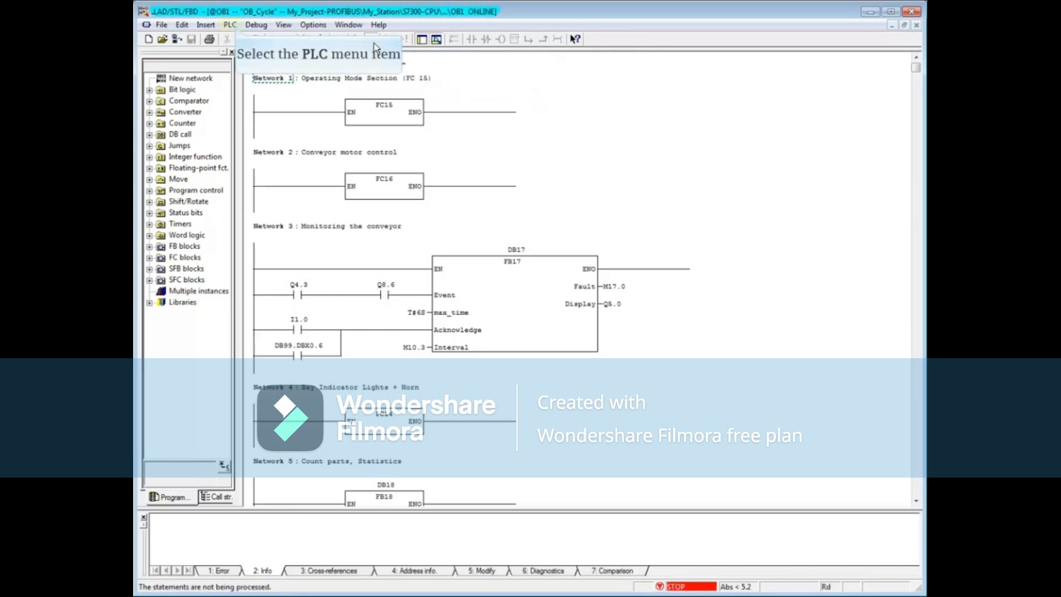
pyautogui.moveTo(230, 25)
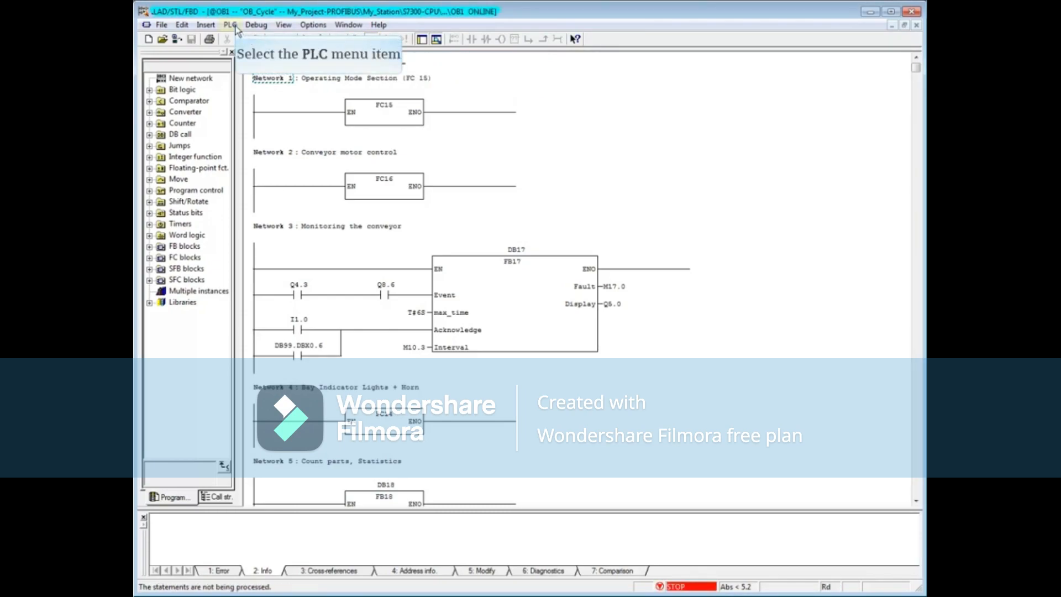
# - Open the PLC menu listing the online functions such as Operating Mode
pyautogui.click(229, 24)
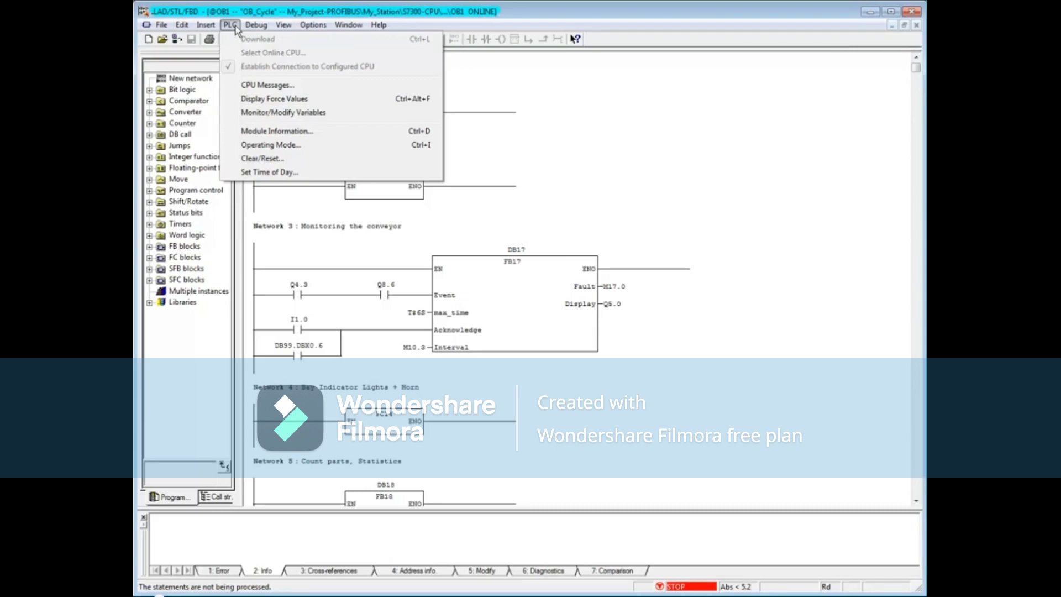
pyautogui.moveTo(277, 130)
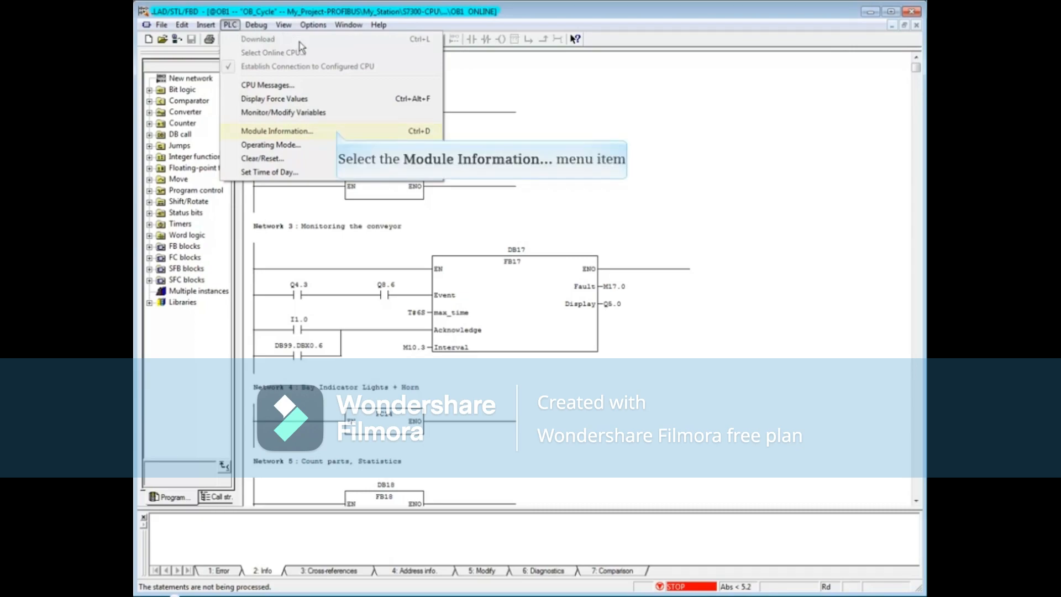
pyautogui.moveTo(338, 133)
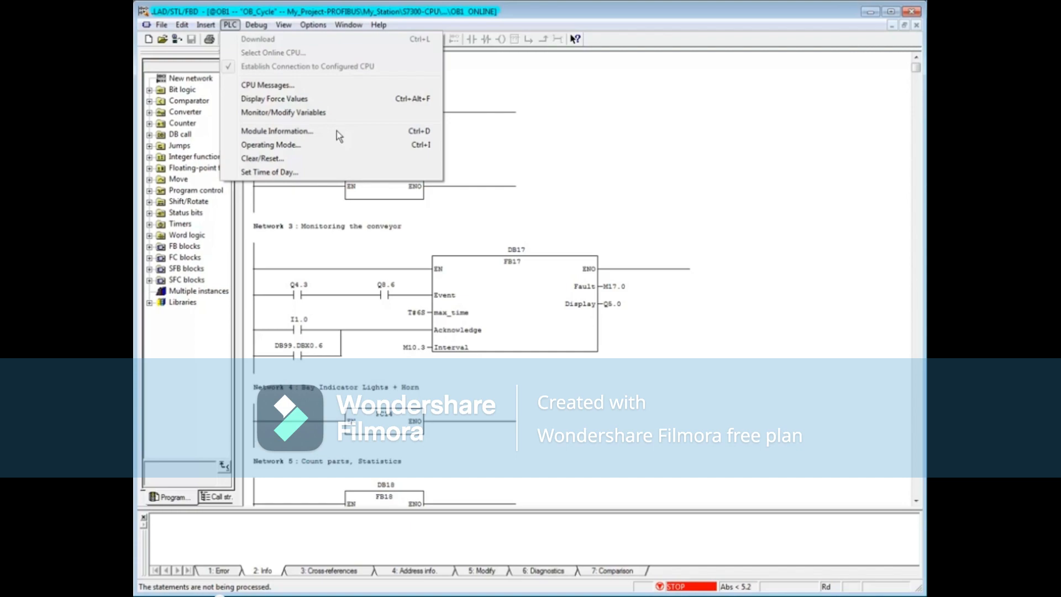
# - Show diagnostic buffer event 2, 'DB not loaded' for DB17, in Module Information
pyautogui.click(276, 130)
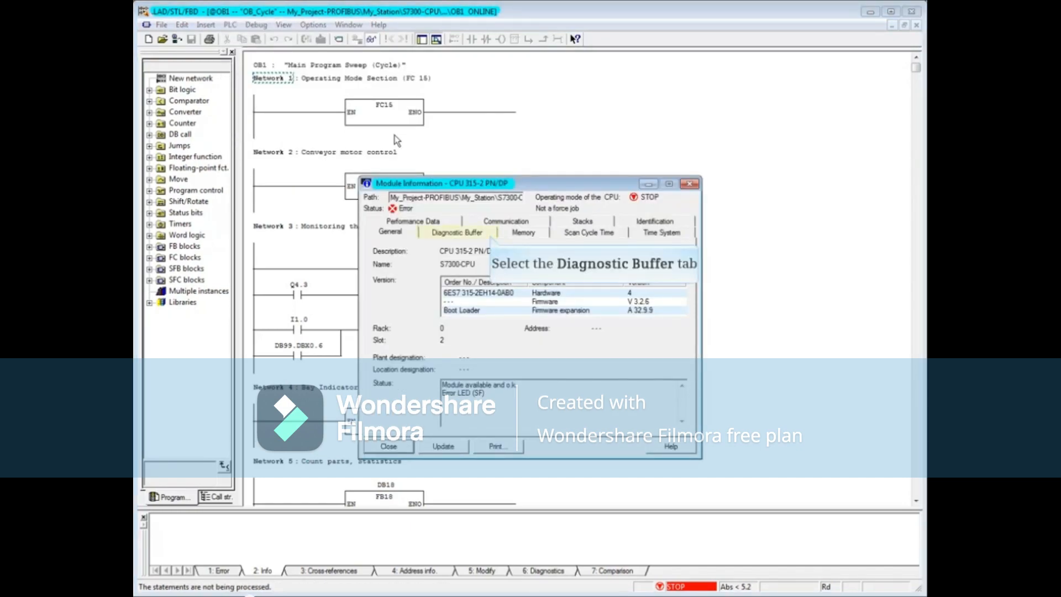
pyautogui.click(458, 232)
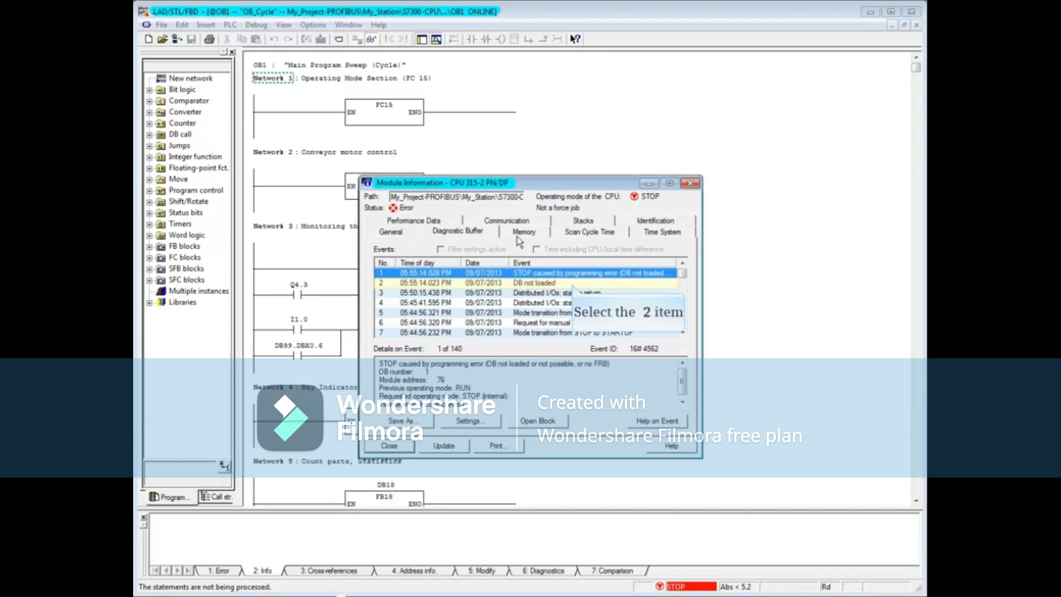
pyautogui.click(534, 283)
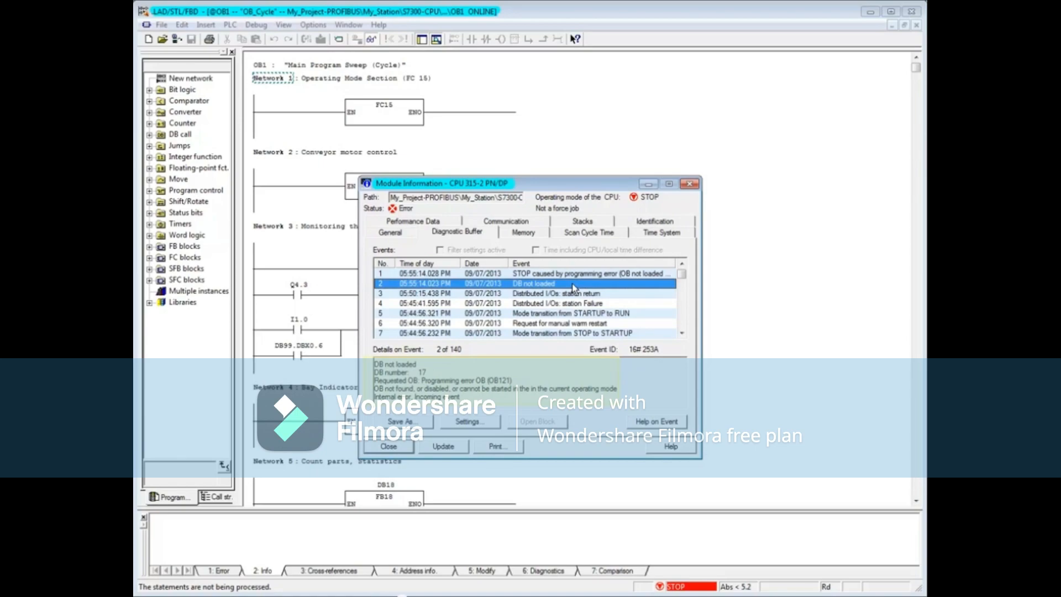
pyautogui.moveTo(388, 447)
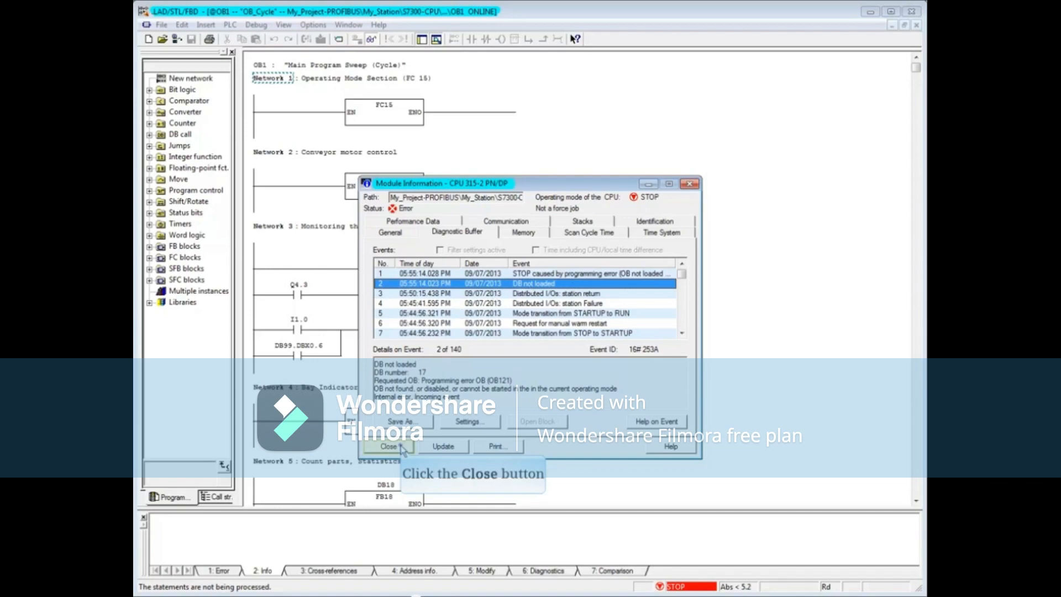
# - Close Module Information to return to online OB1, where FB17 calls missing DB17
pyautogui.click(388, 445)
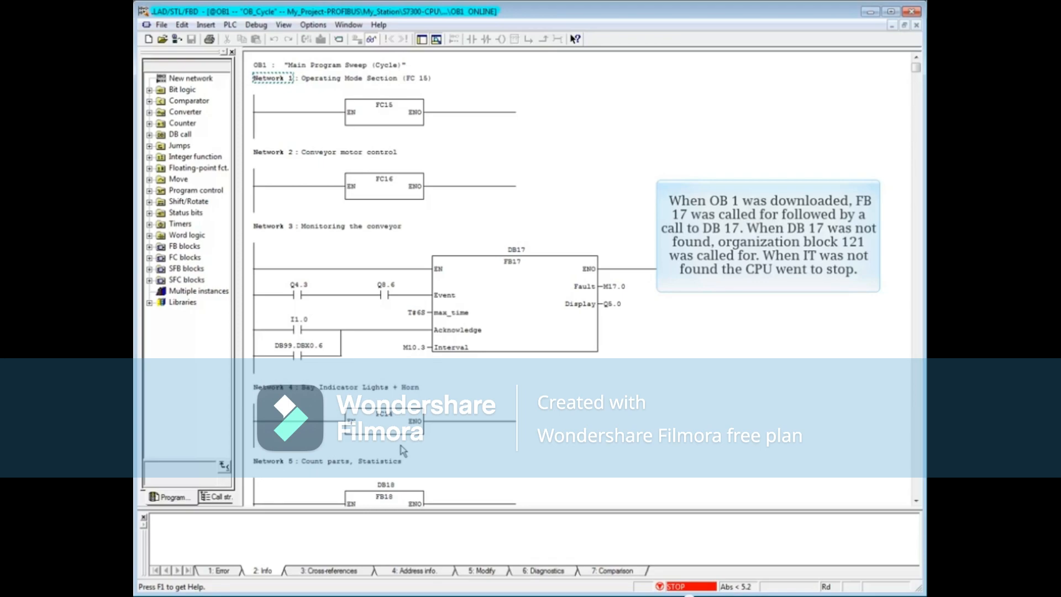
pyautogui.moveTo(870, 11)
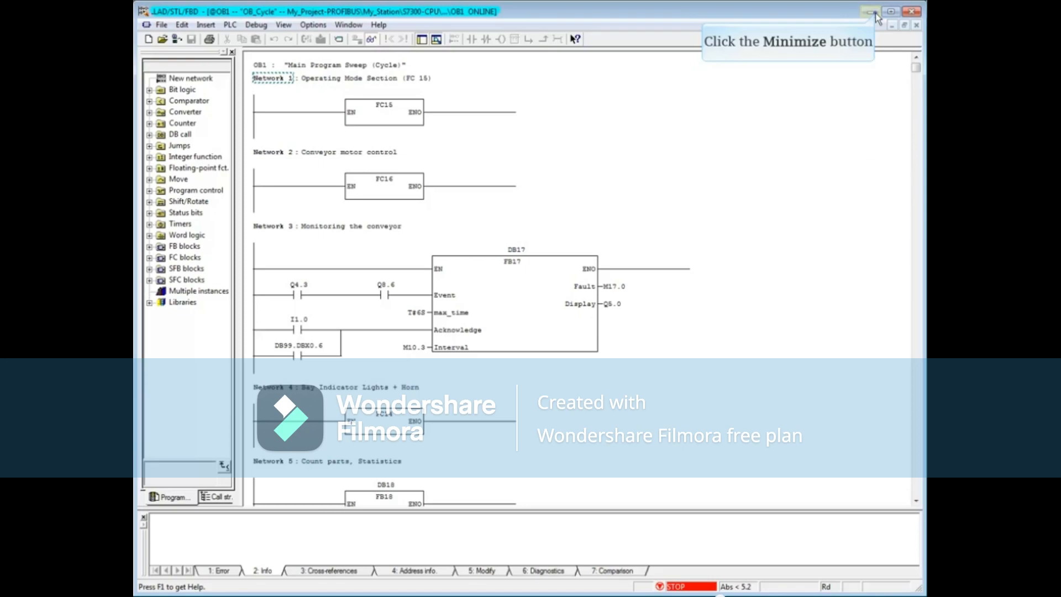
# - Minimize the OB1 editor and highlight DB17 (DB_FB17_Fault) in SIMATIC Manager's Blocks
pyautogui.click(870, 12)
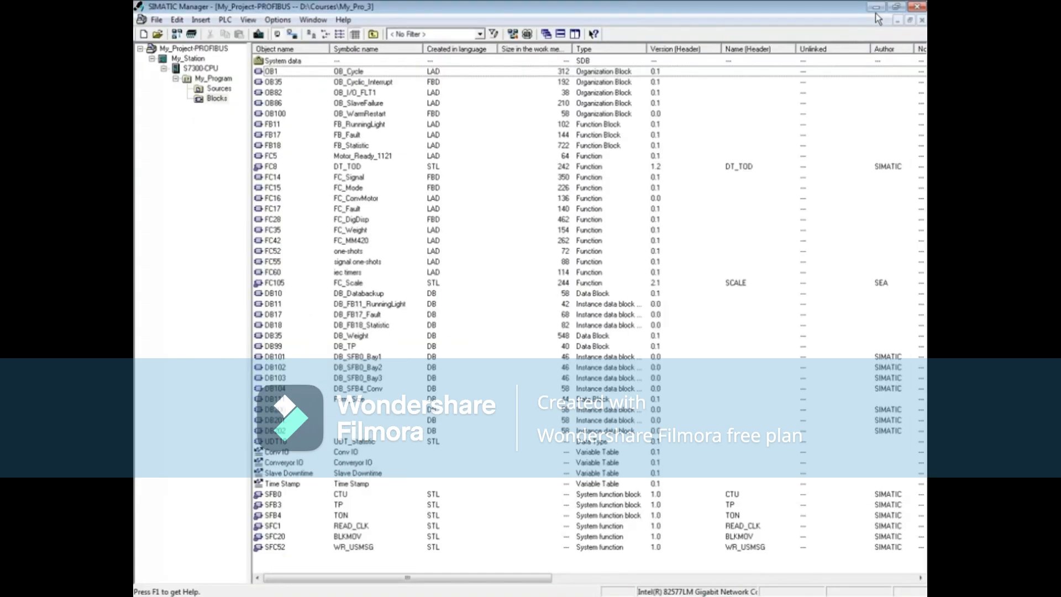
pyautogui.click(273, 314)
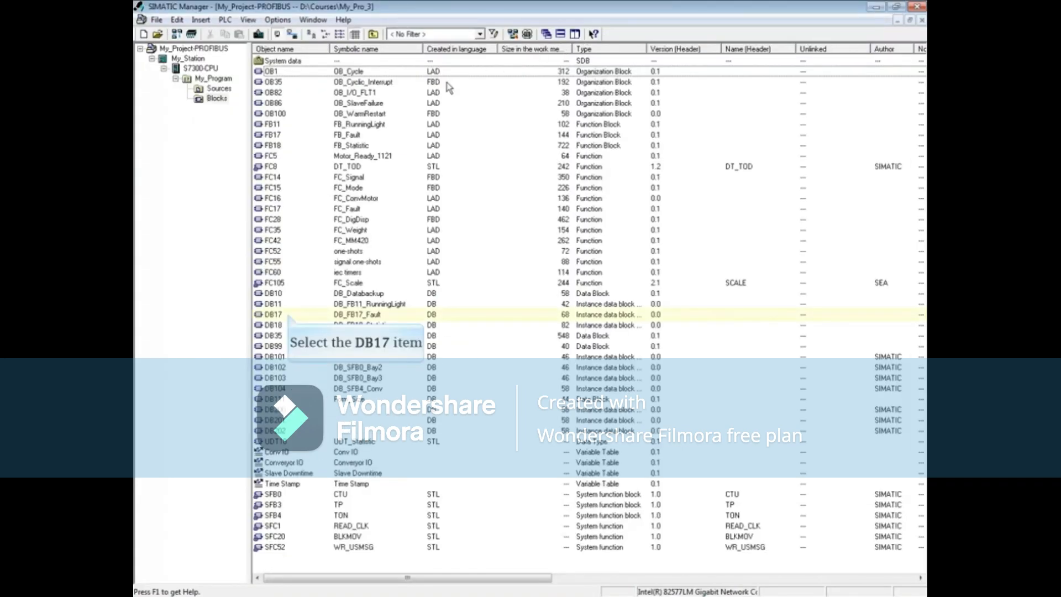
pyautogui.click(274, 314)
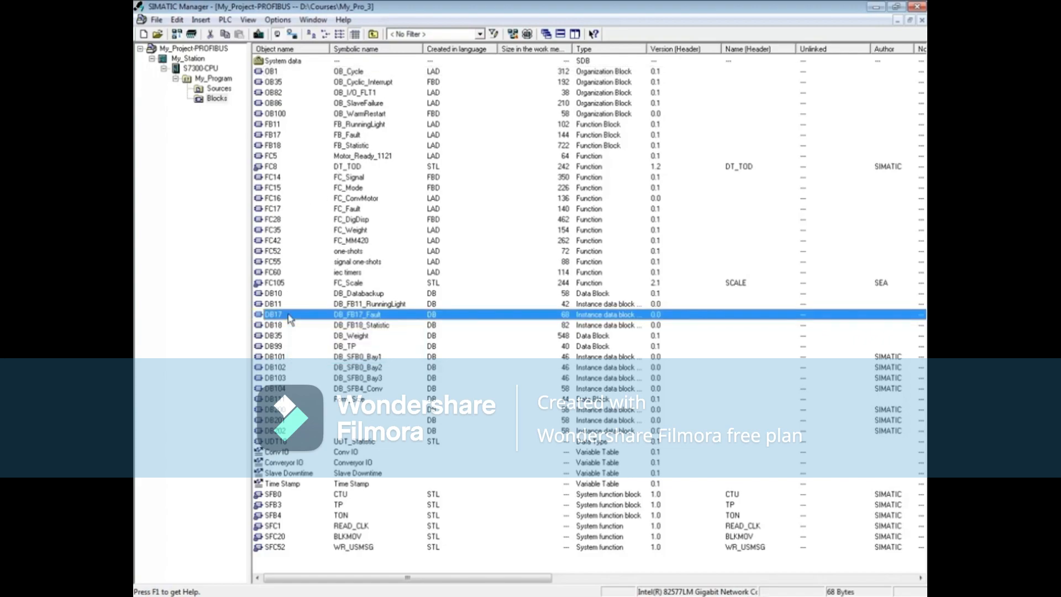